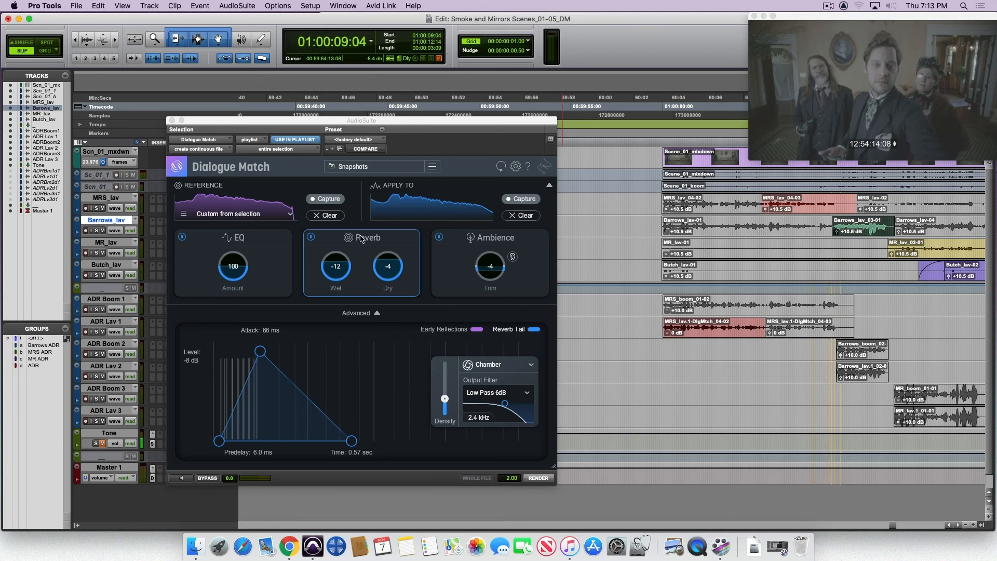
Step: Move the Dialogue Match window higher and clear its Apply To profile
drag(361, 120, 394, 63)
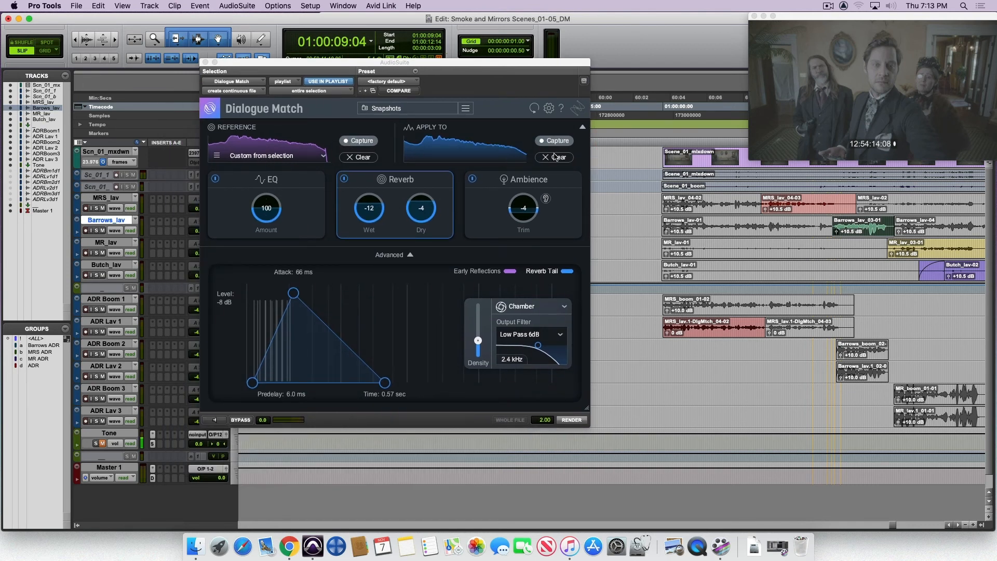
click(570, 419)
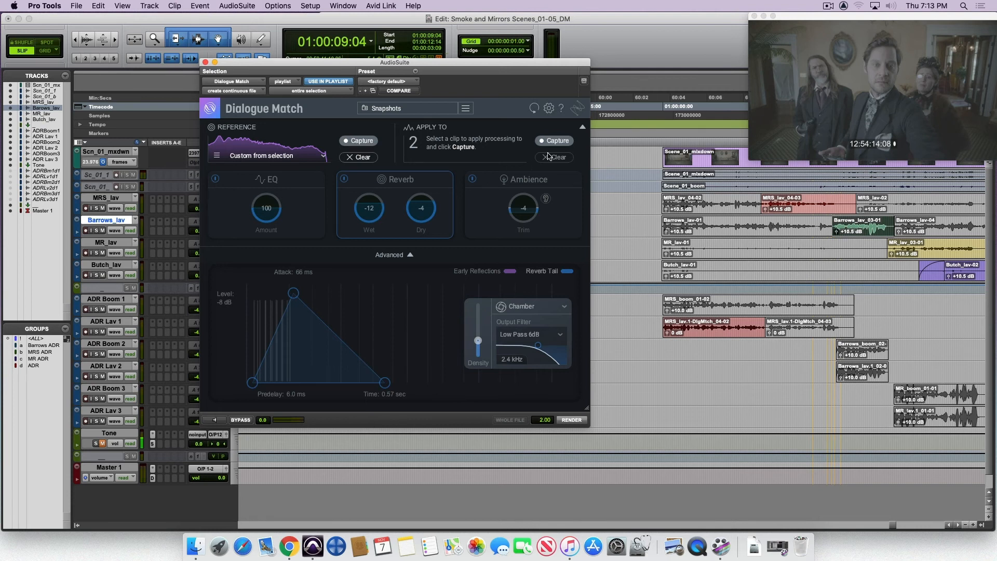
mouse_move(553, 141)
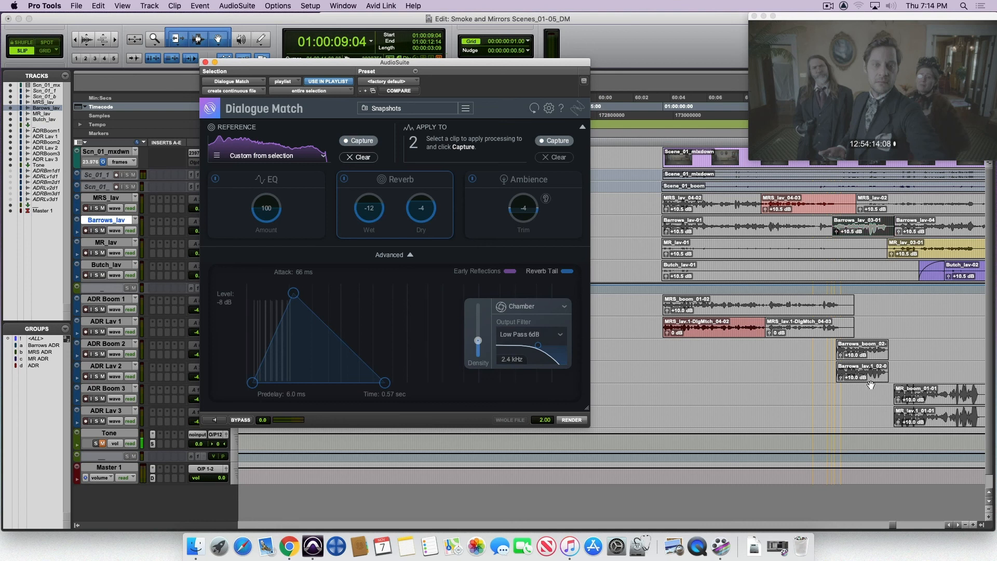
Step: Select the Barrows_boom clip on ADR Boom 2 and preview it through Dialogue Match
click(862, 372)
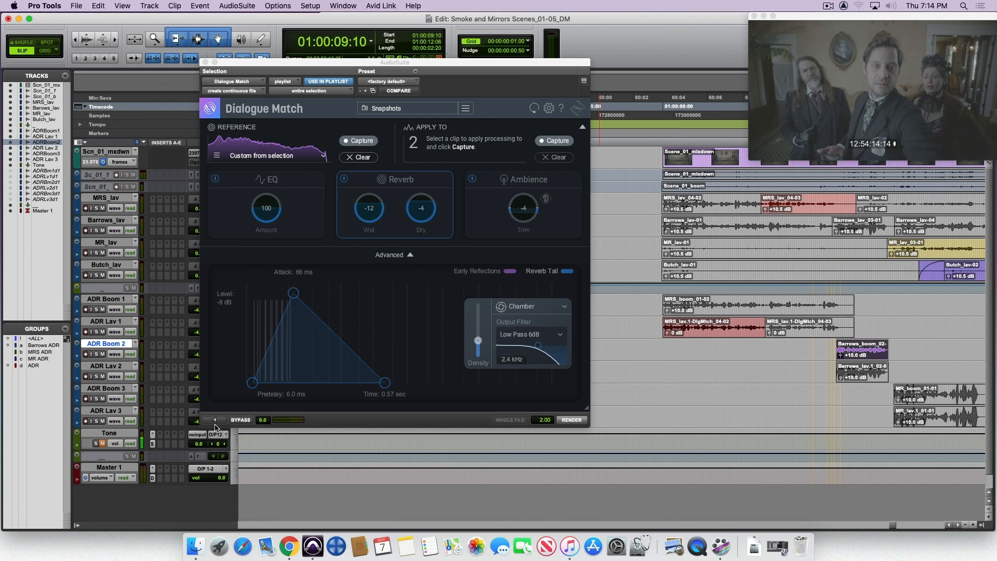
click(213, 419)
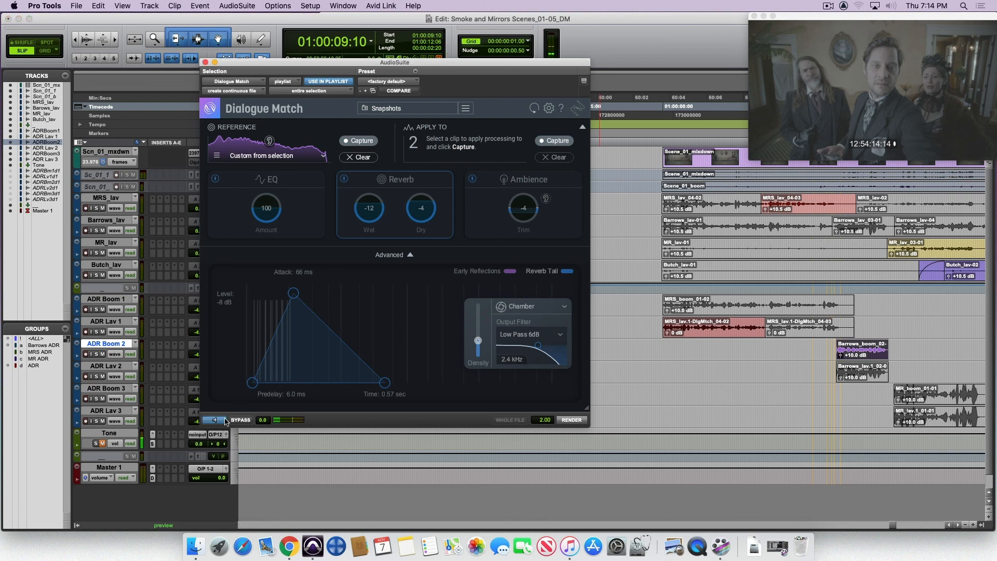
click(213, 420)
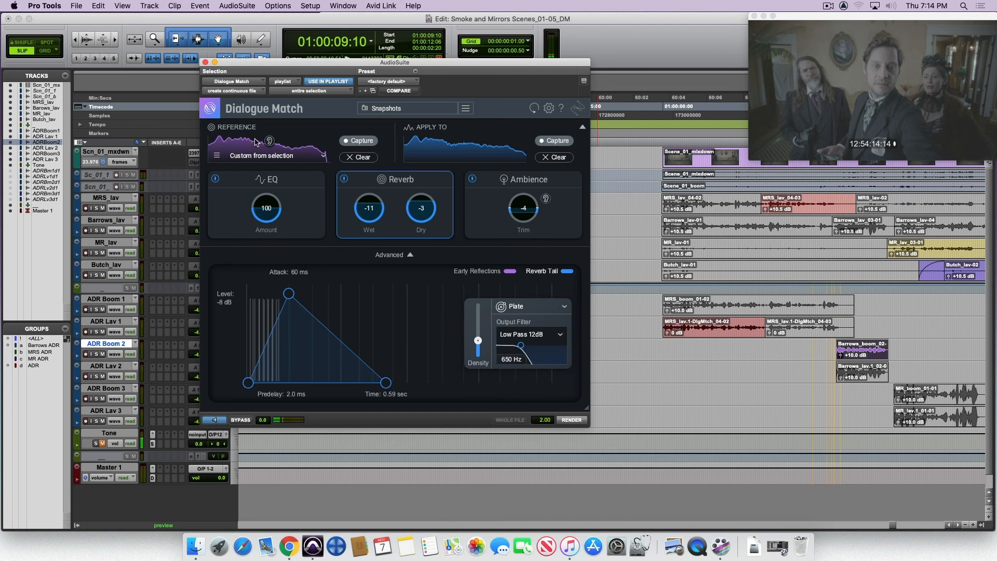
mouse_move(269, 141)
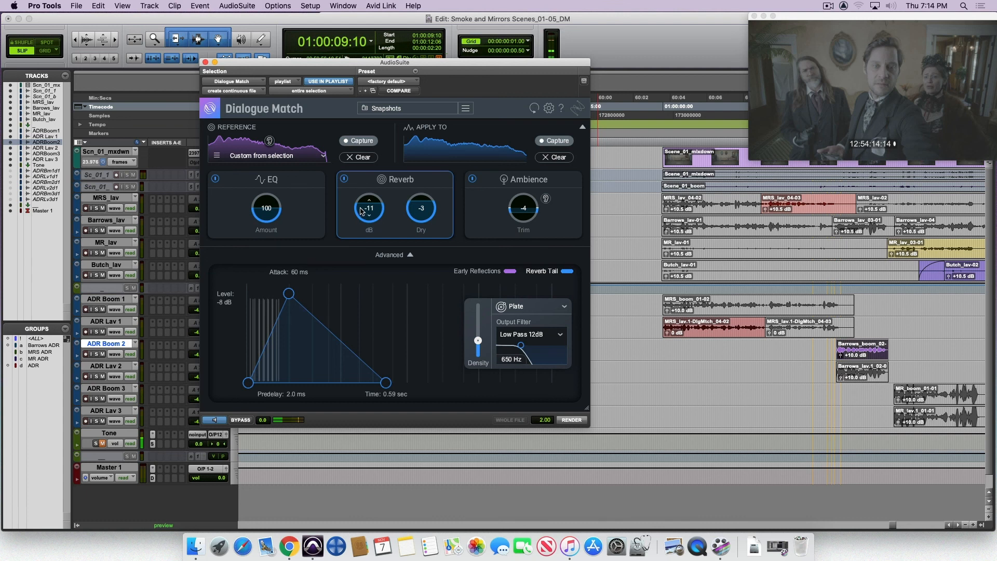
mouse_move(368, 207)
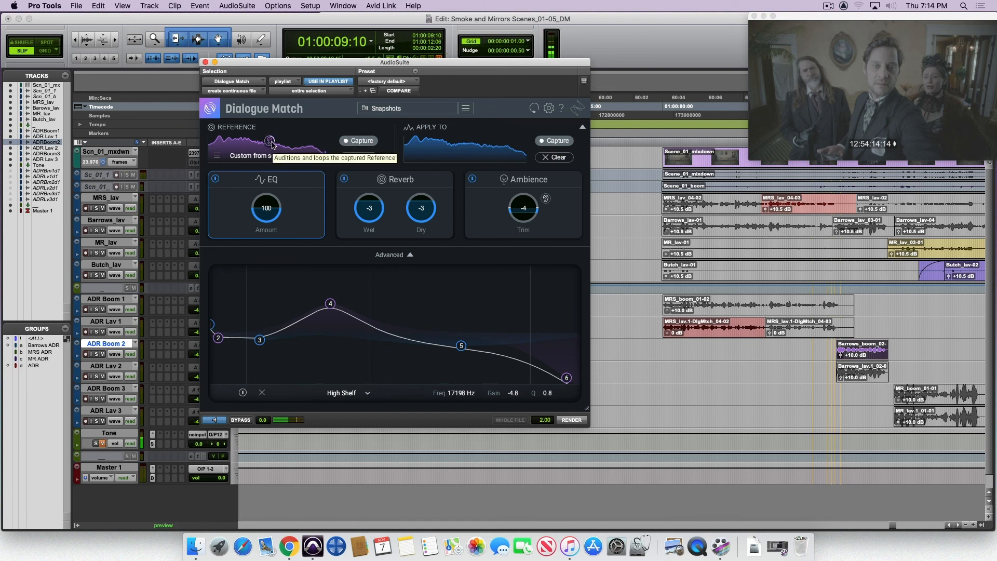
Step: Reshape EQ bell node 4 to about 383 Hz with a +7.2 dB boost
drag(331, 304, 327, 303)
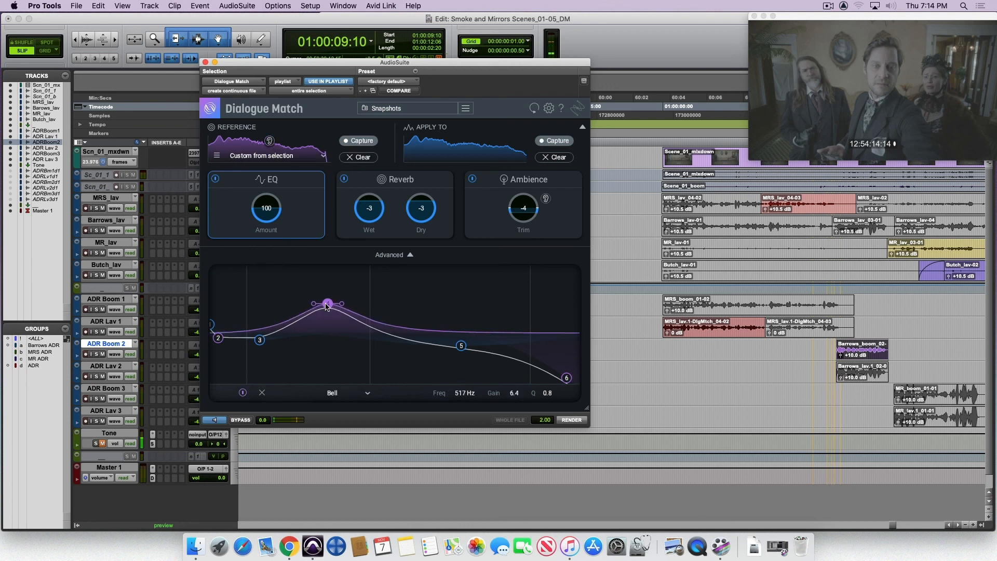
drag(327, 304, 309, 300)
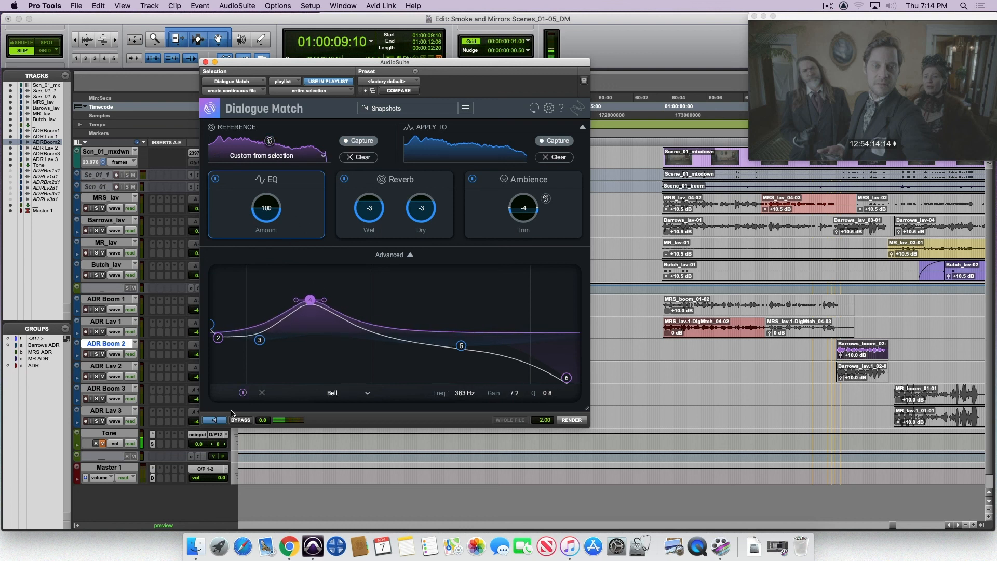